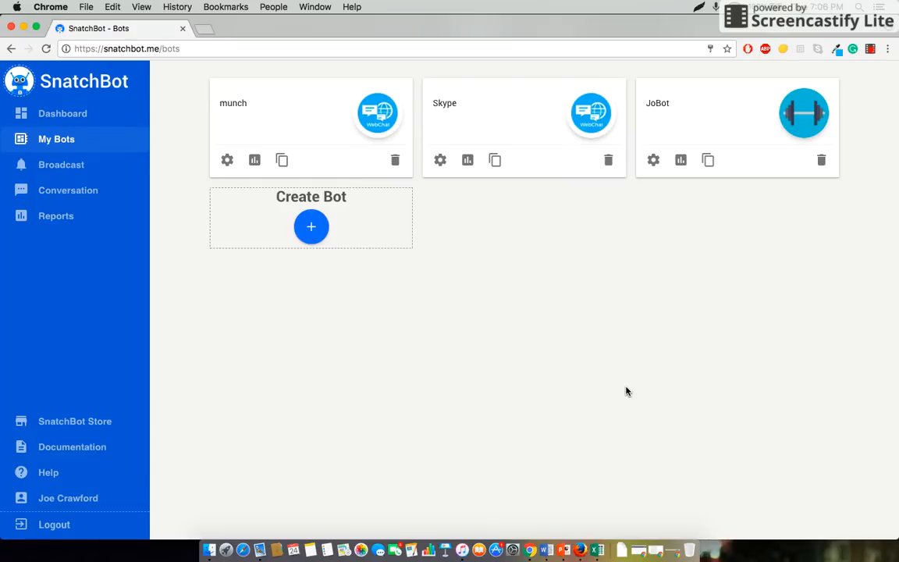
mouse_move(563, 420)
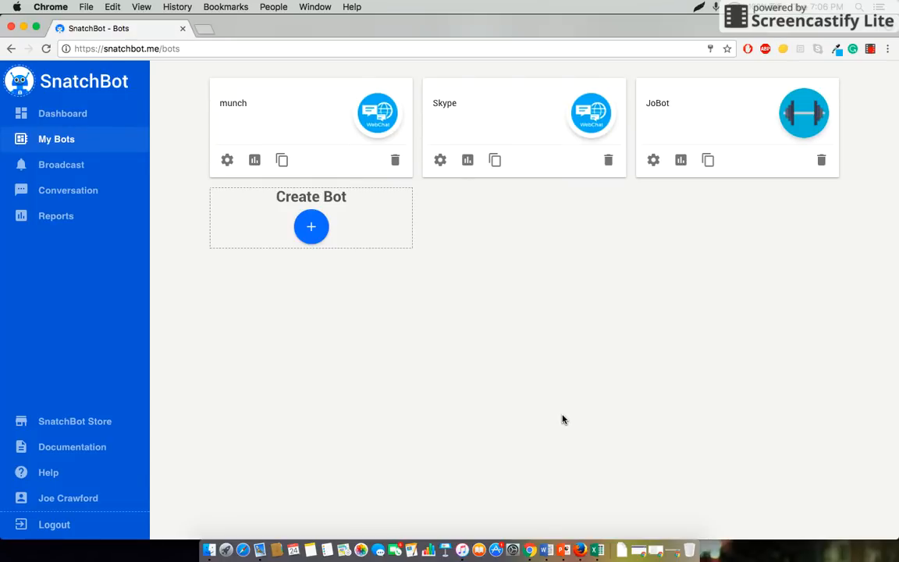
mouse_move(390, 316)
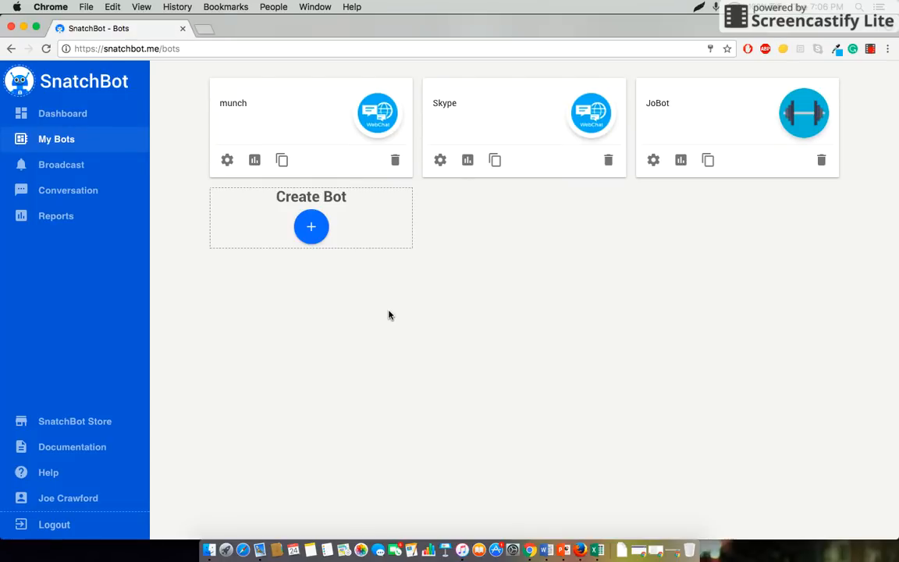
mouse_move(231, 336)
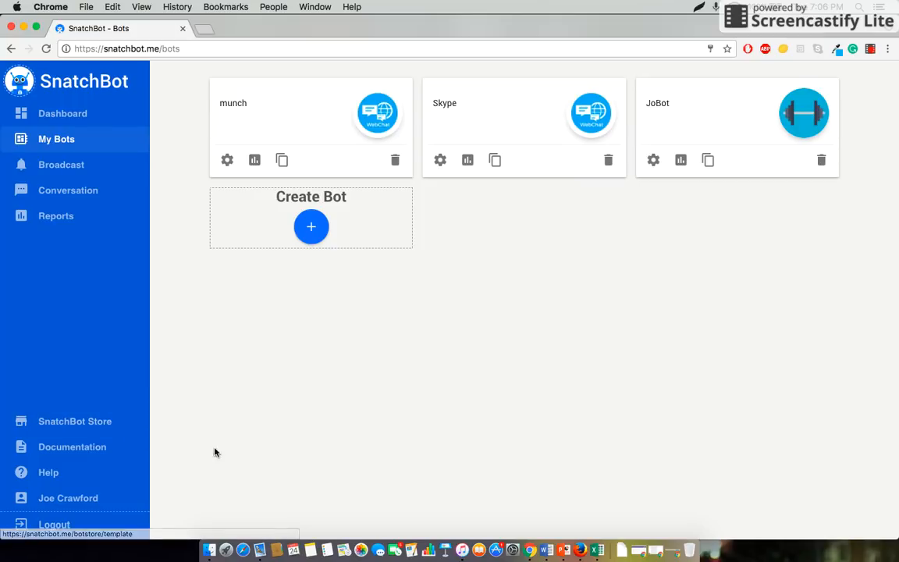
mouse_move(69, 498)
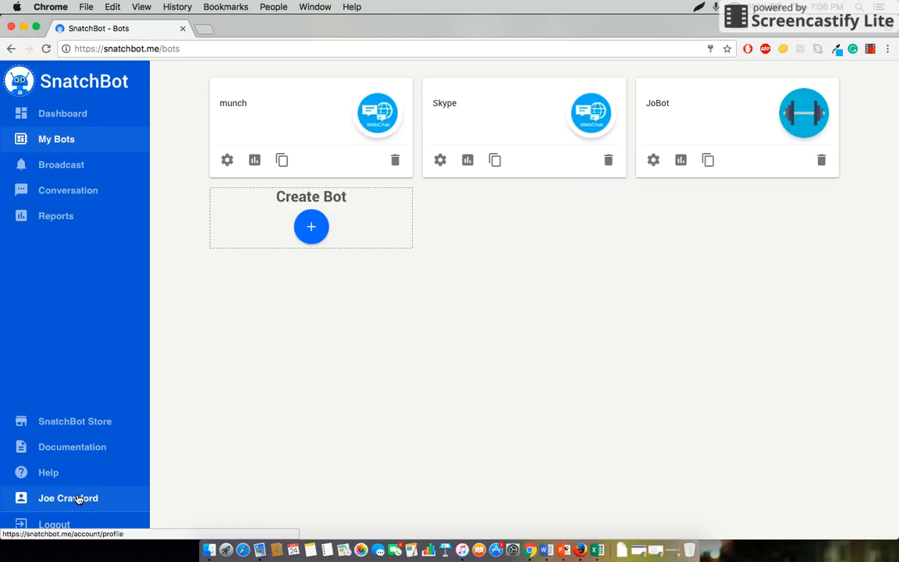
Step: Save the PayPal App ID and Secret in the account's Payment System settings
left_click(69, 498)
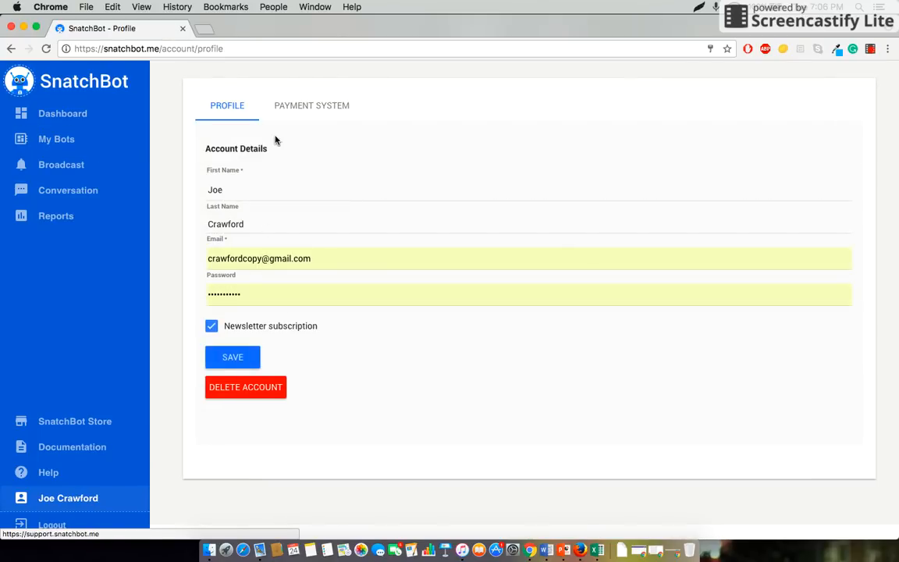
left_click(312, 106)
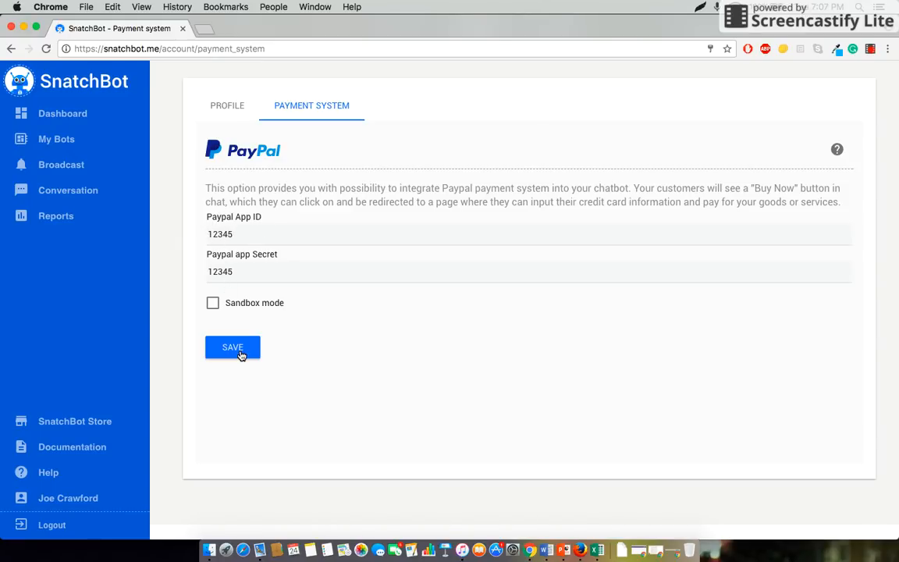
left_click(231, 346)
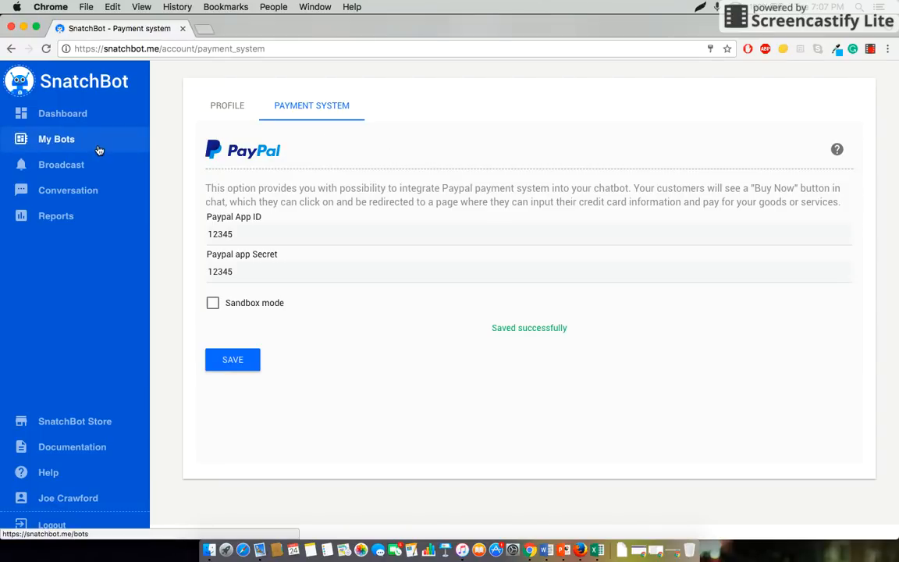
mouse_move(101, 145)
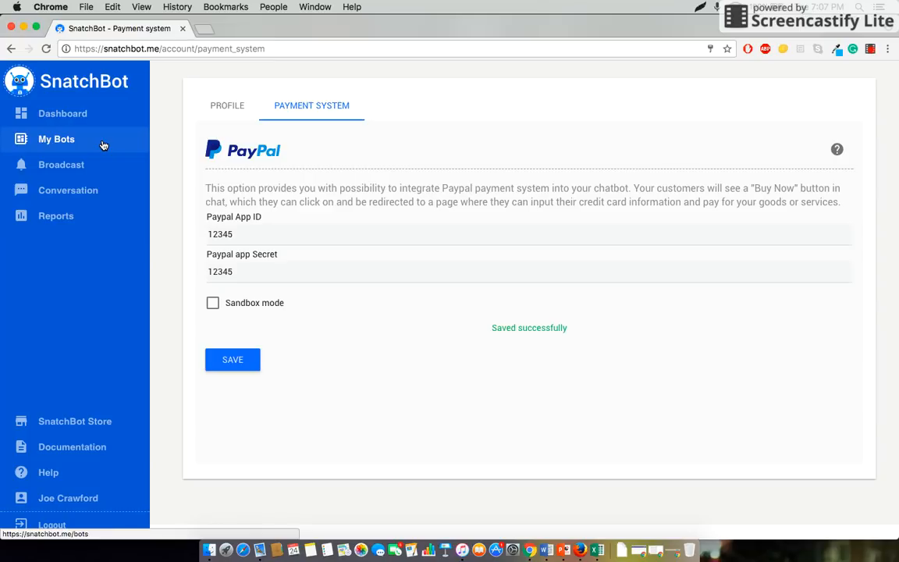
Step: Go to My Bots and open JoBot's build editor showing its interaction list
left_click(56, 139)
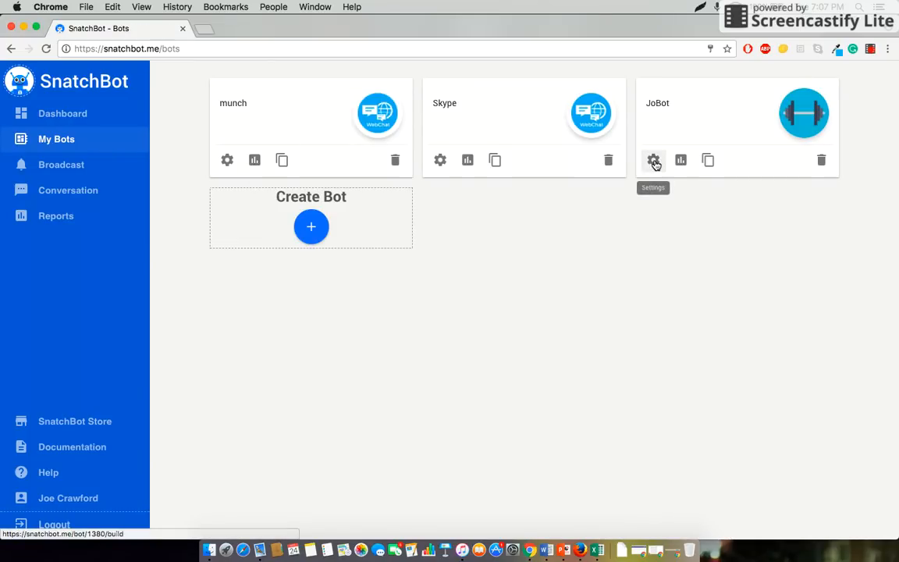
left_click(653, 159)
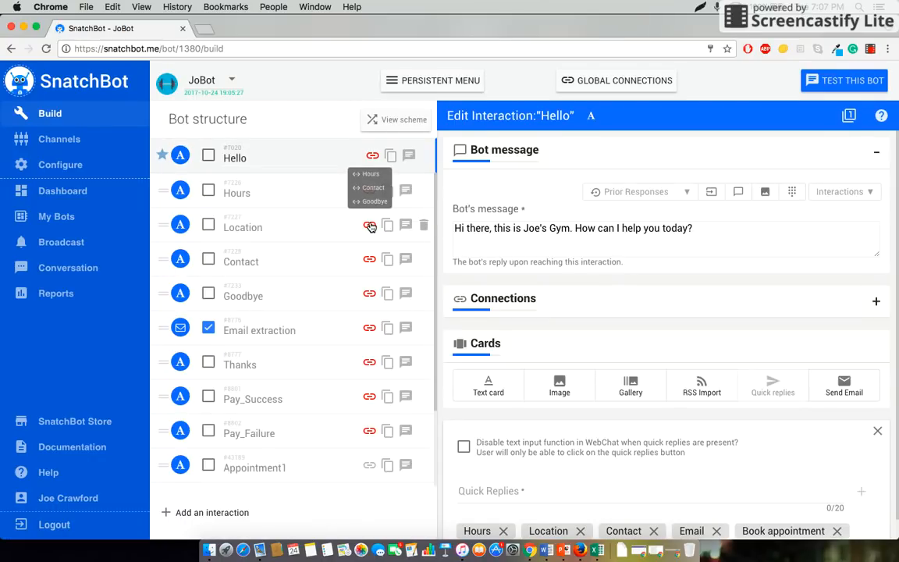
scroll("down", 3)
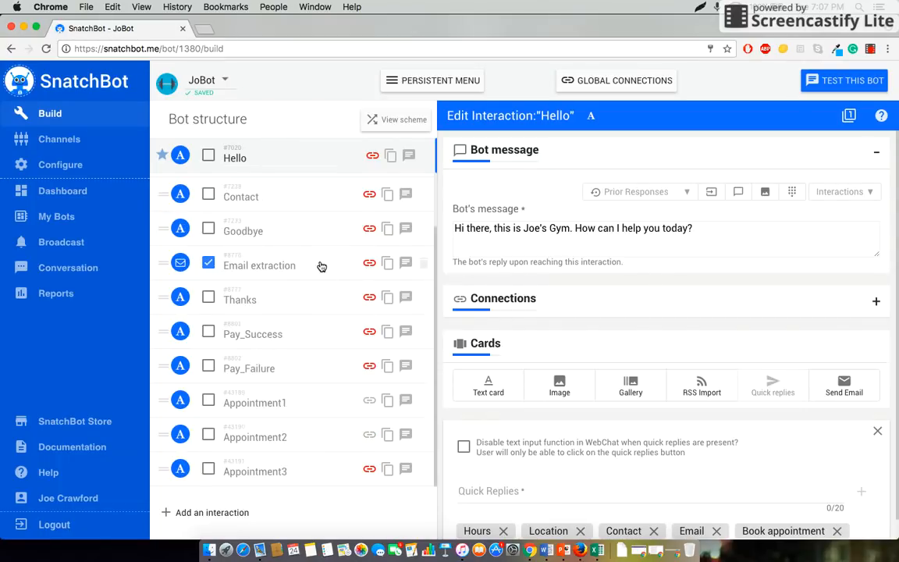
mouse_move(325, 265)
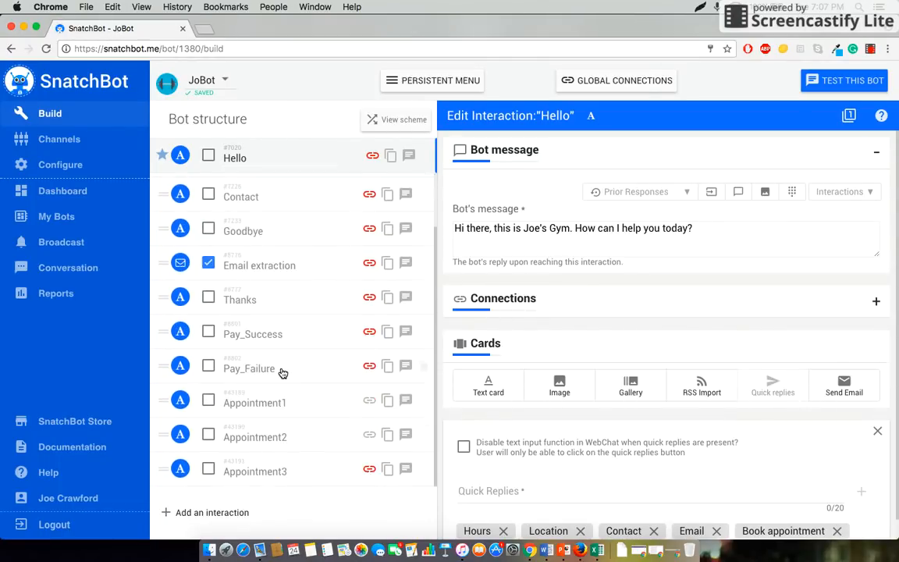
Step: Add a new interaction named Payment and insert a gallery card into it
left_click(213, 512)
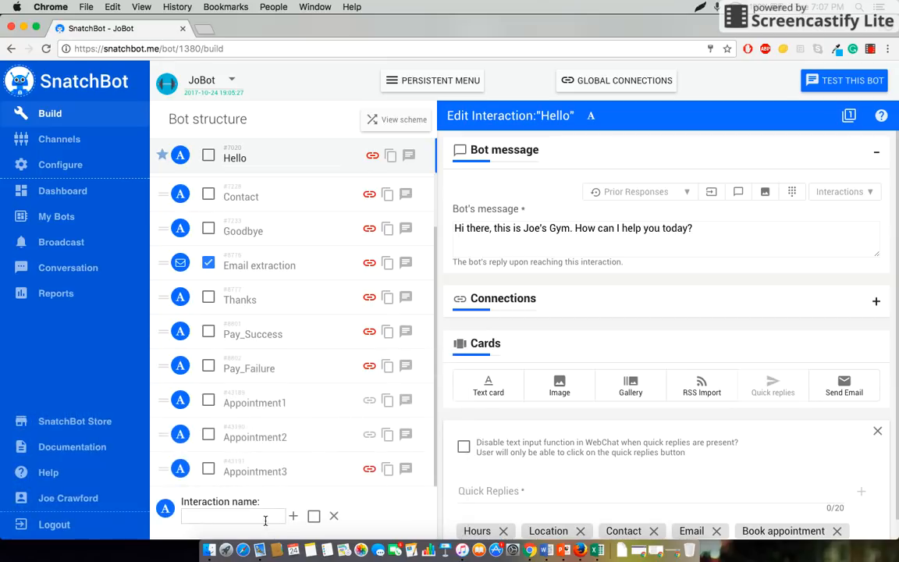
type("Paymen")
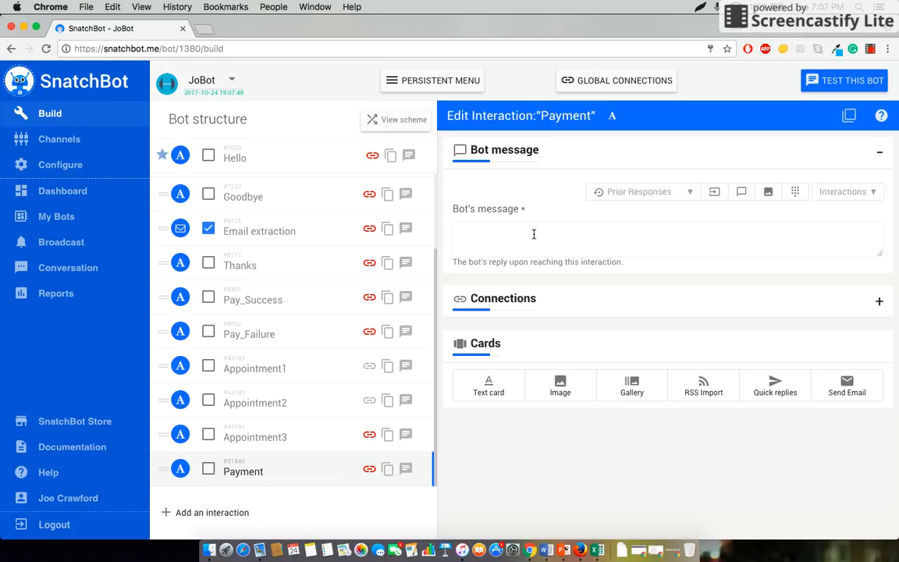
mouse_move(631, 384)
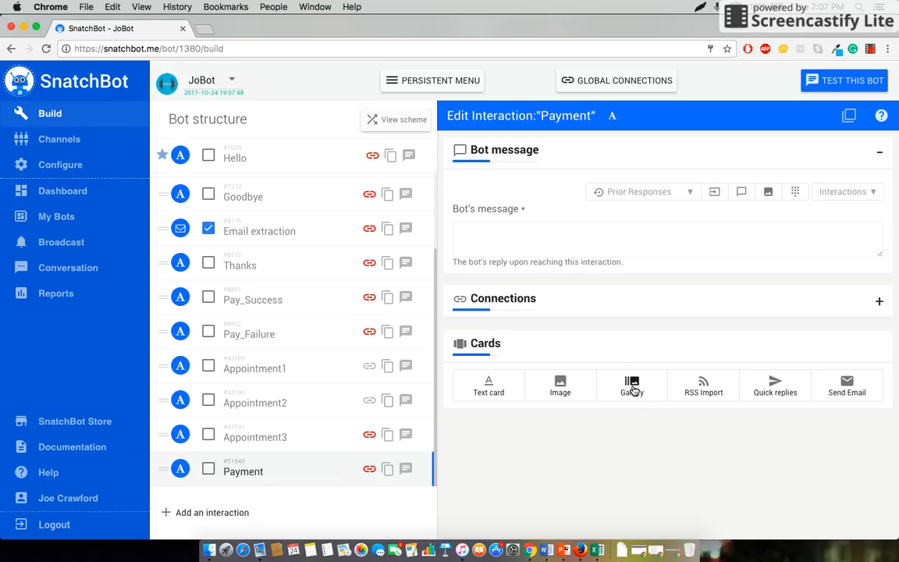
left_click(630, 386)
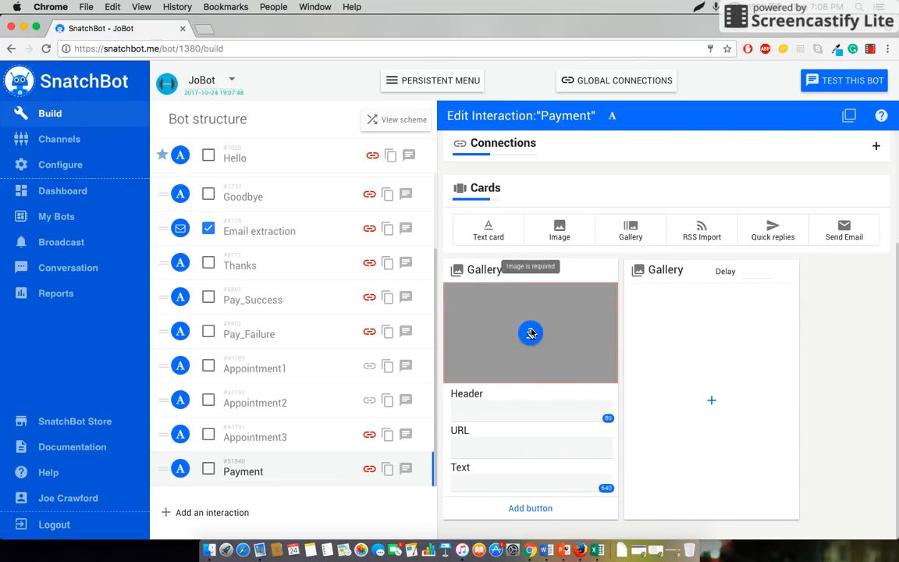
Step: Upload the gym photo screenshot from the Desktop as the gallery card image
left_click(531, 334)
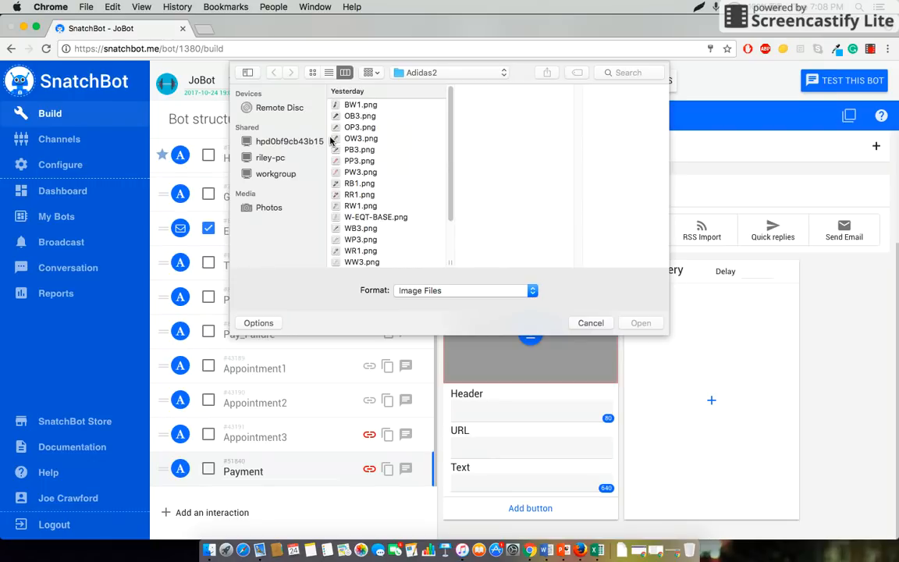
left_click(450, 72)
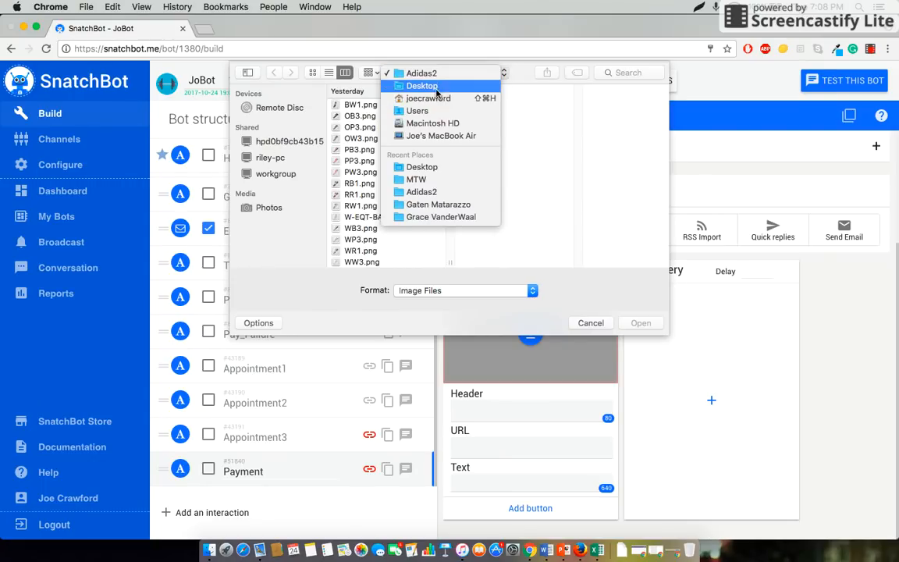
left_click(421, 86)
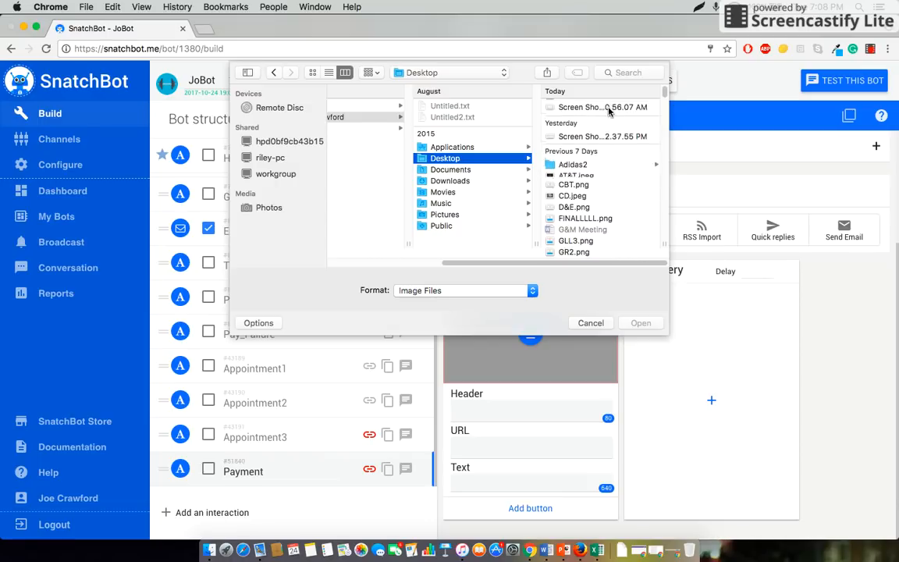
left_click(471, 106)
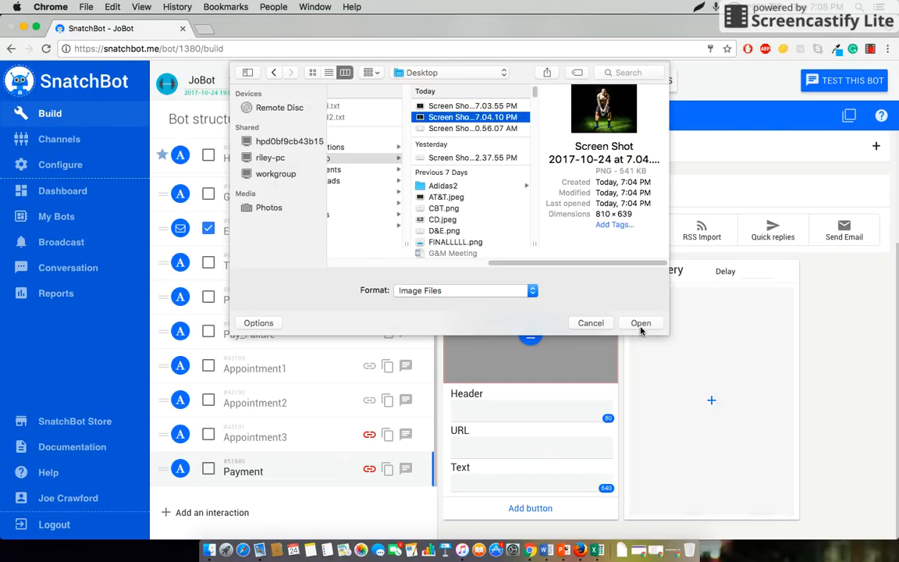
left_click(640, 321)
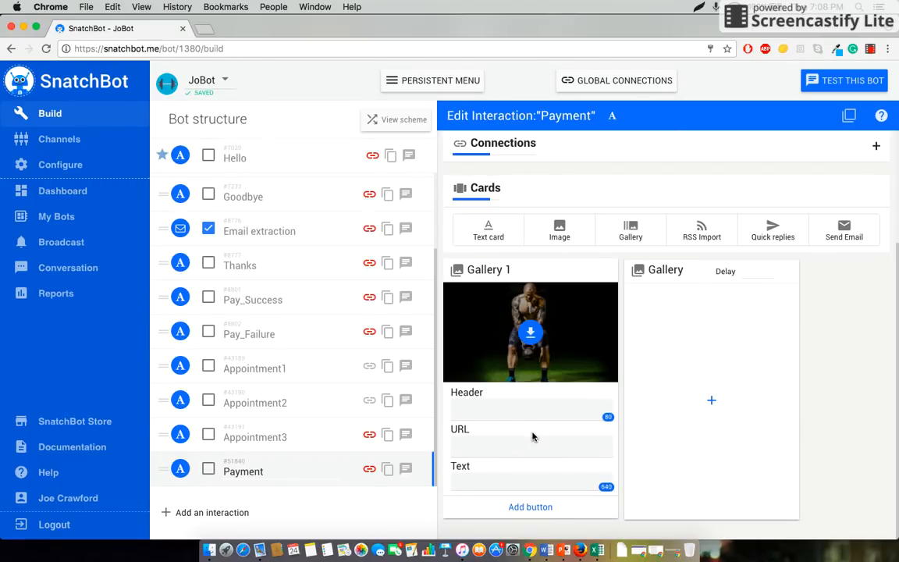
Step: Set the card header to '1 month gym membership' and text to 'Price: $20.00', then start a button
left_click(531, 409)
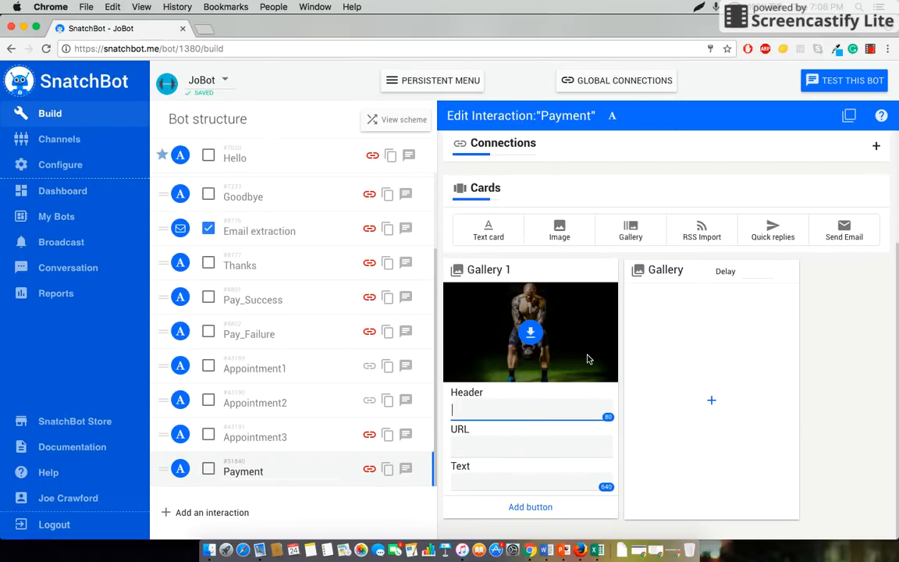
type("1 month gym membership")
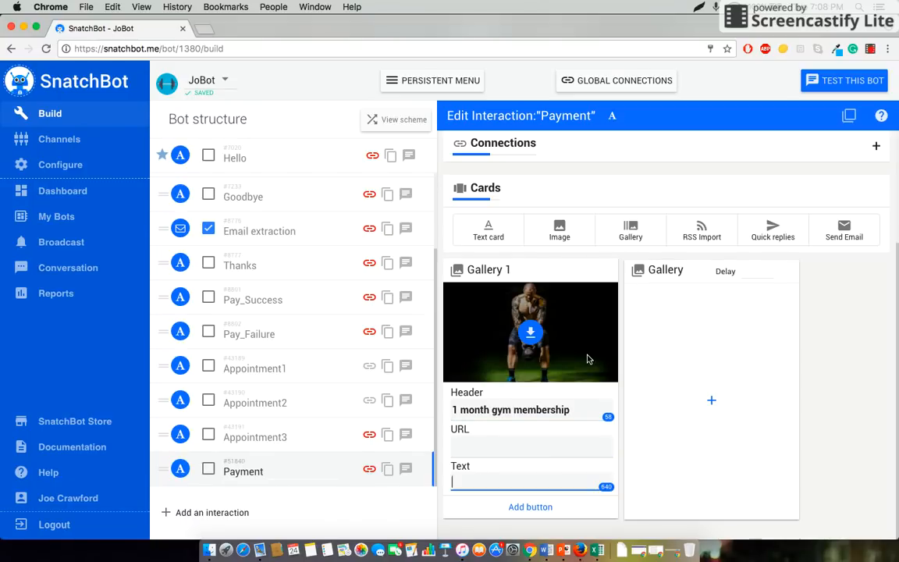
type("Price: $20.00")
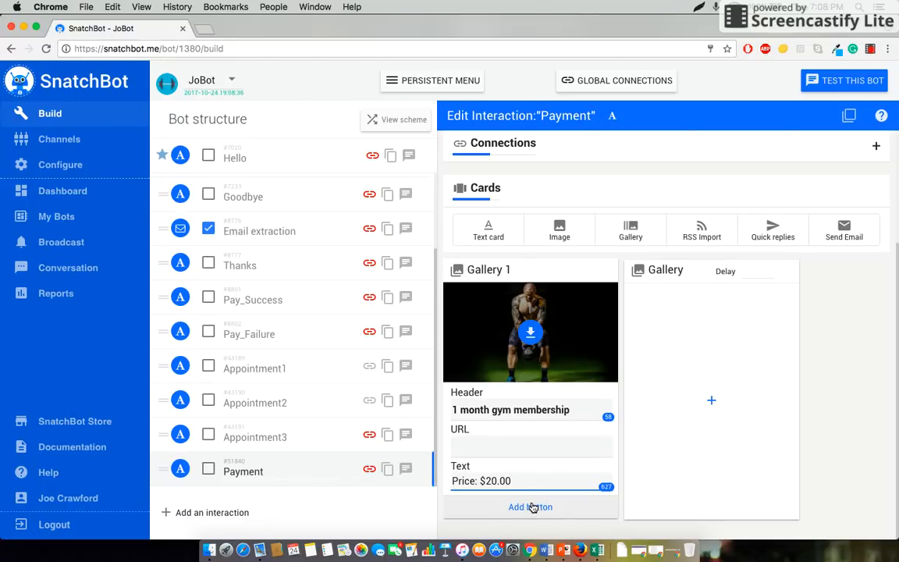
left_click(530, 505)
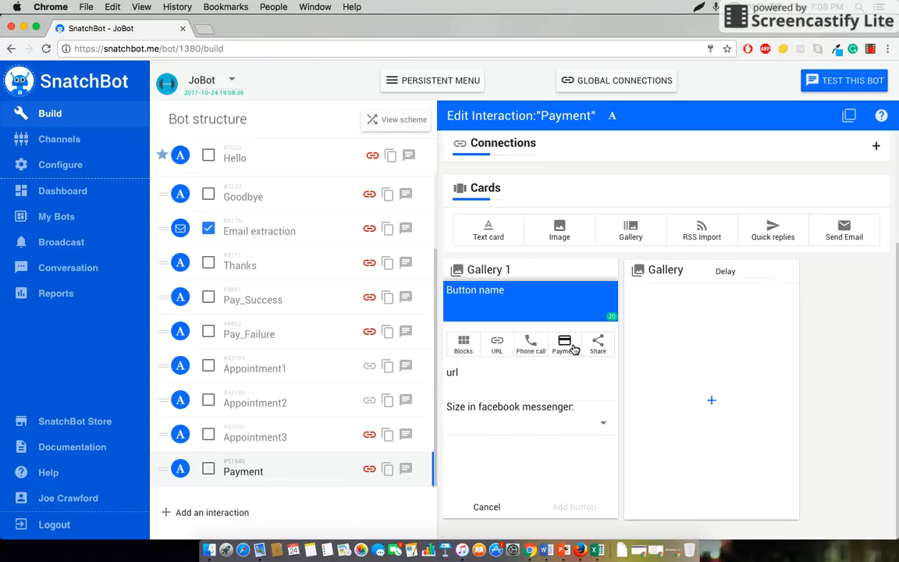
Step: Make the button a Payment button priced 20.00 with messenger size 100%
left_click(565, 343)
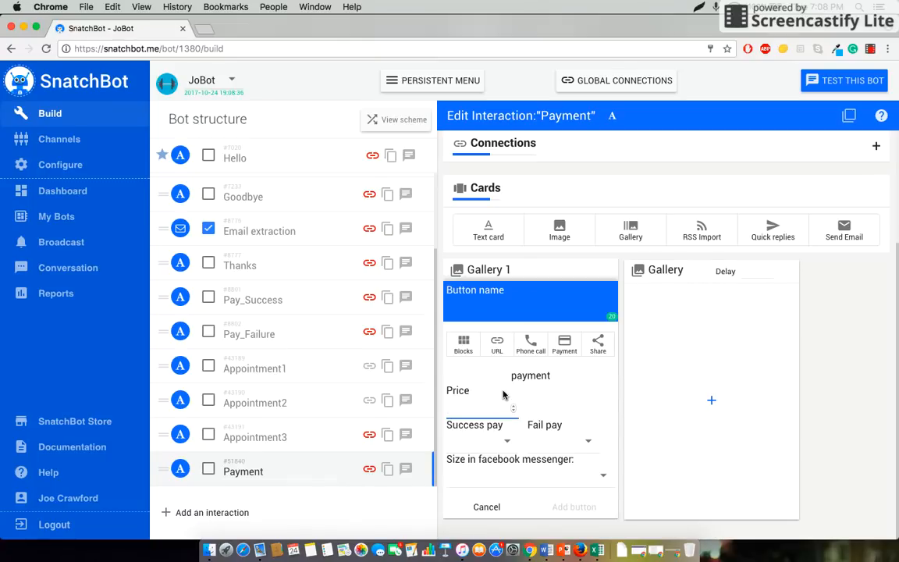
type("20.00")
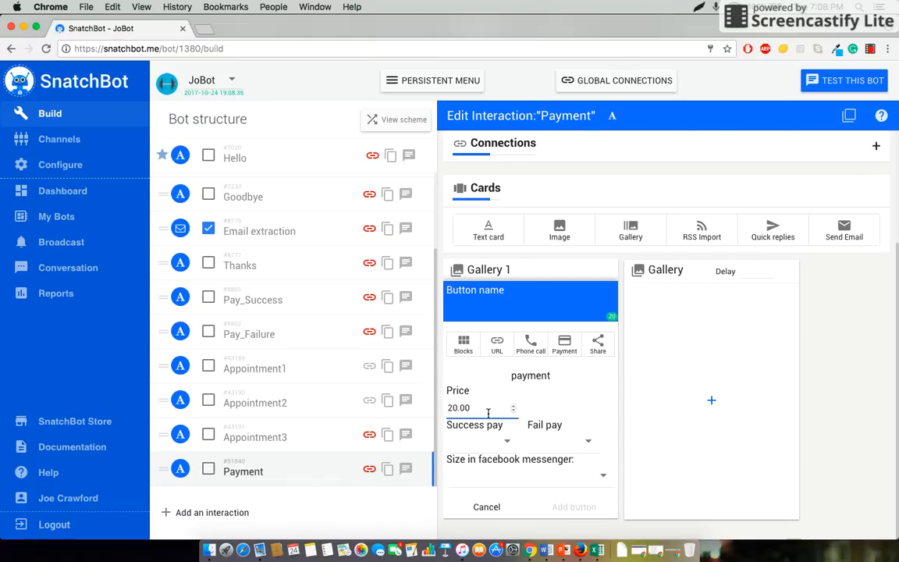
left_click(601, 475)
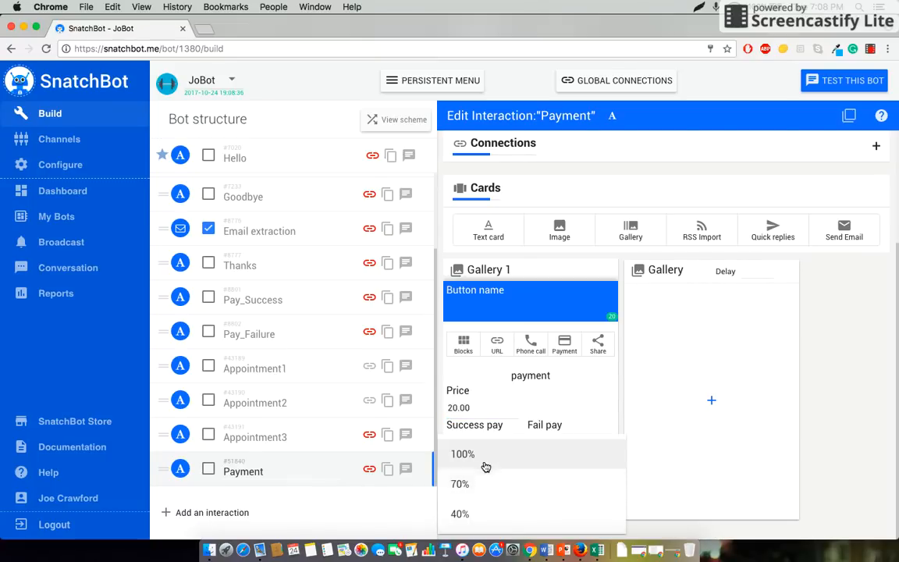
left_click(462, 452)
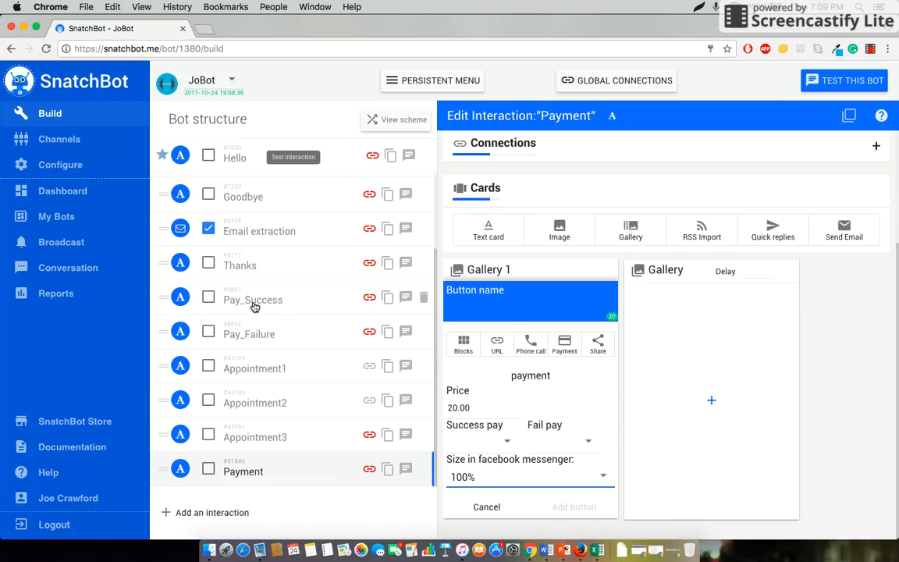
mouse_move(293, 311)
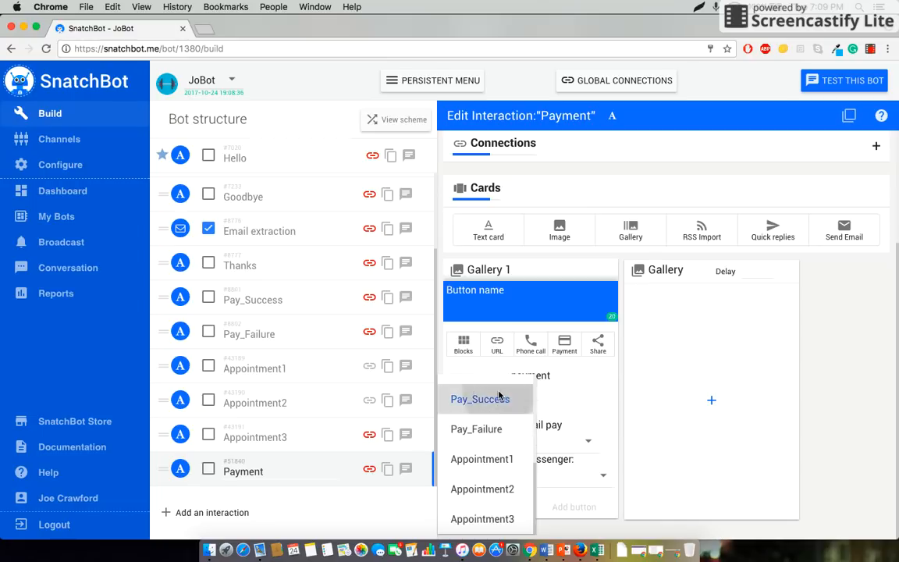
Step: Route success to Pay_Success, name the button Buy, and view the Pay_Success reply
left_click(481, 400)
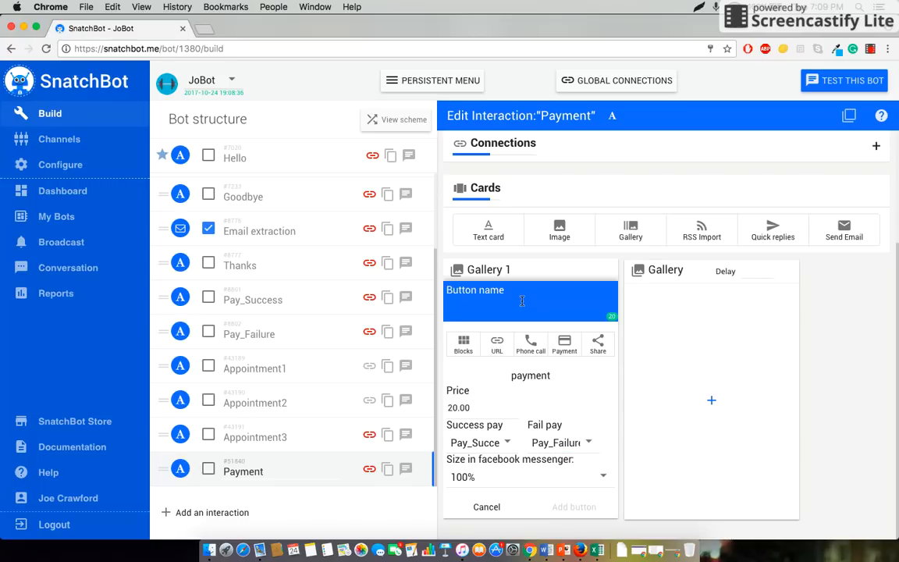
type("Buy")
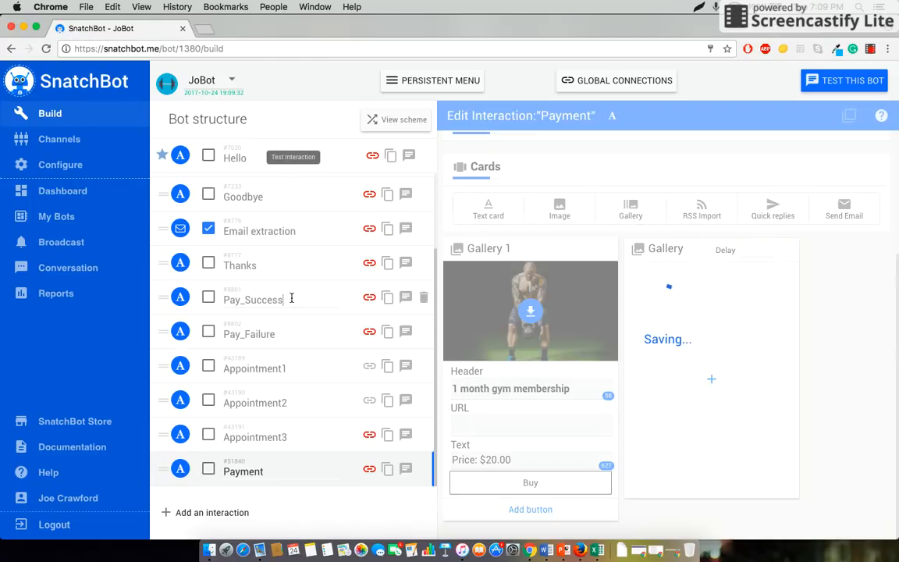
left_click(252, 299)
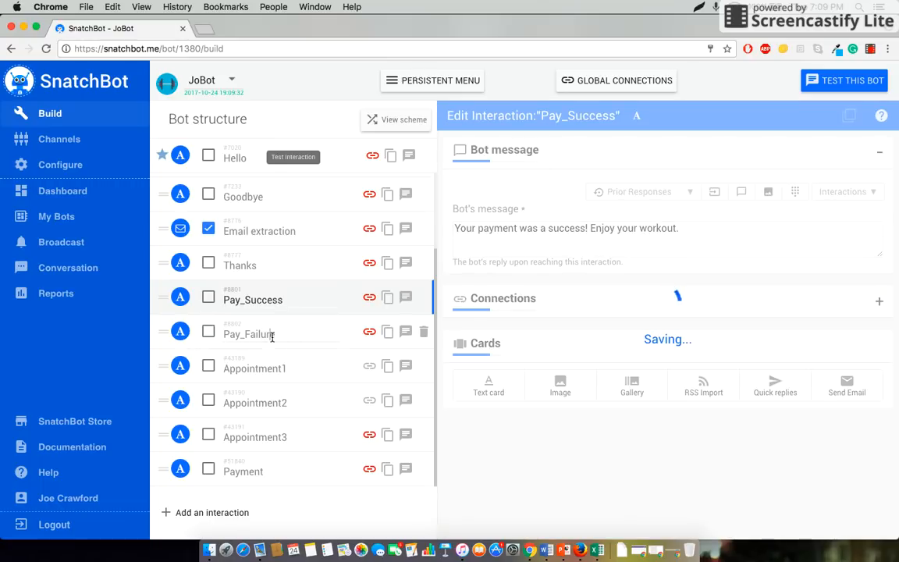
Step: Review the Pay_Failure interaction's message and browse the remaining interactions list
left_click(248, 334)
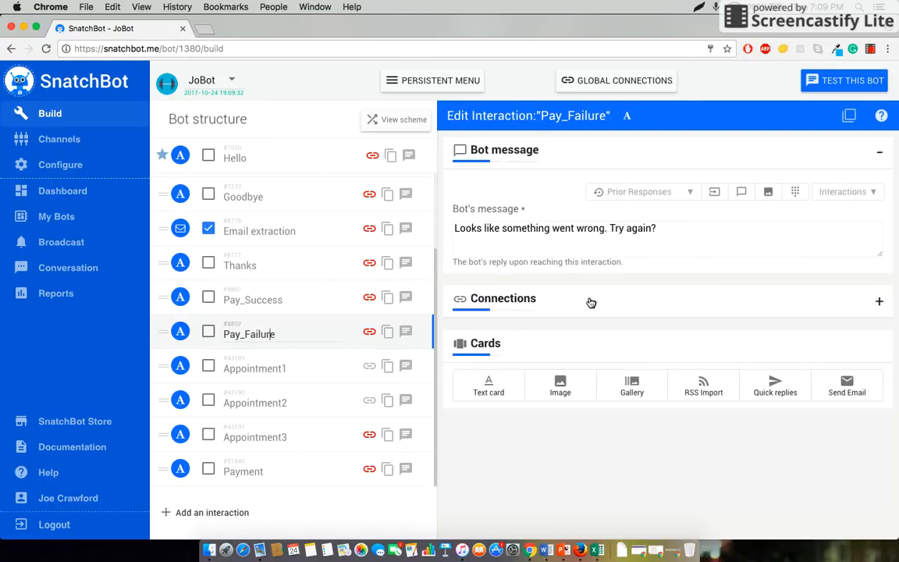
left_click(846, 190)
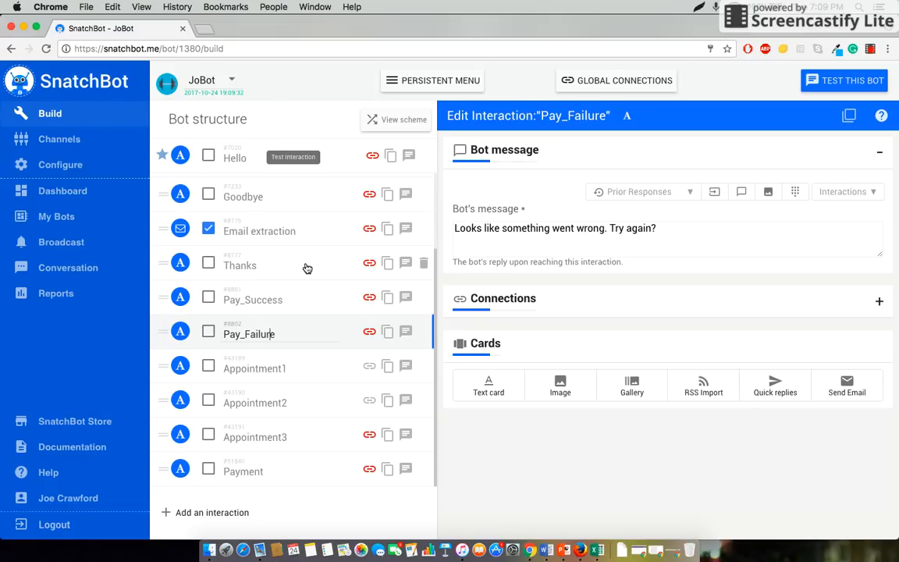
scroll("down", 3)
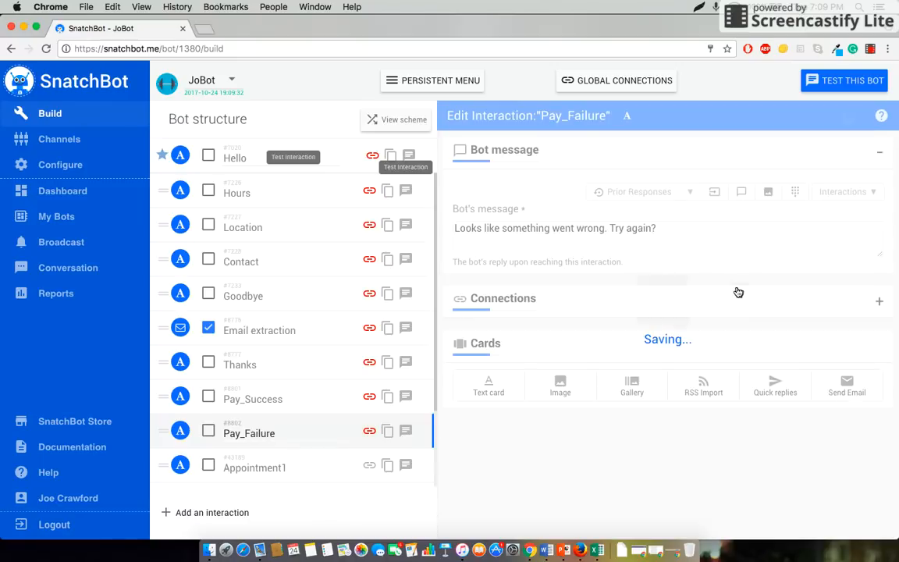
Step: Add a Membership quick reply to the Hello interaction and dismiss the connection notice
left_click(234, 157)
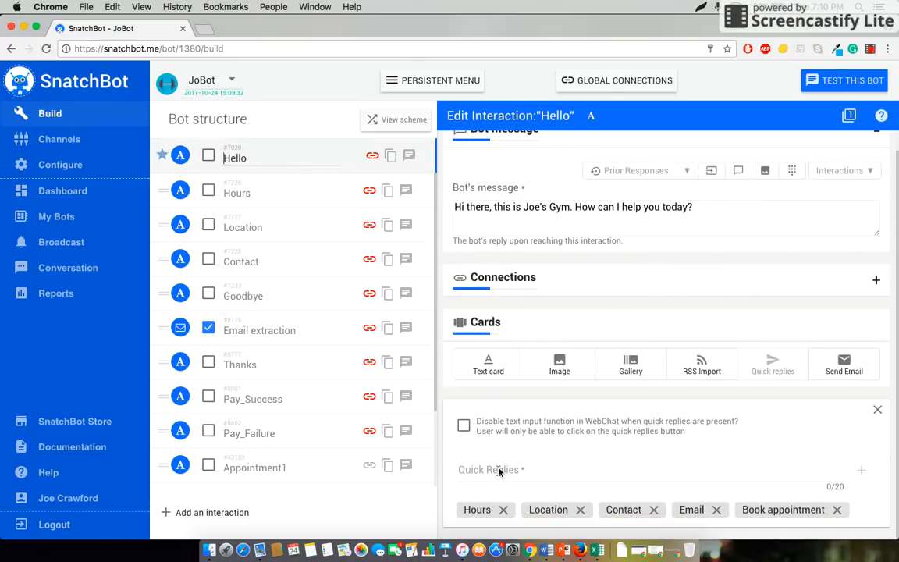
left_click(547, 470)
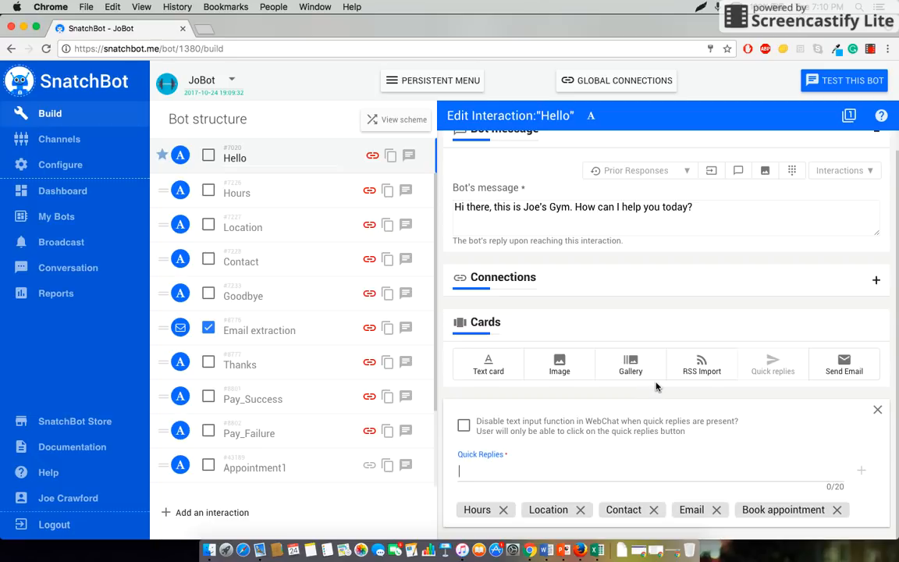
type("Membershi")
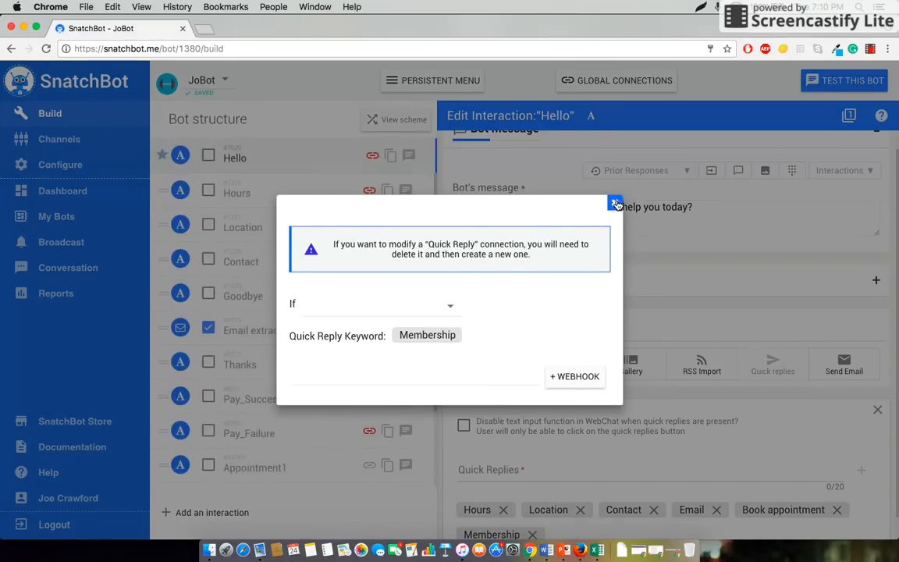
left_click(615, 201)
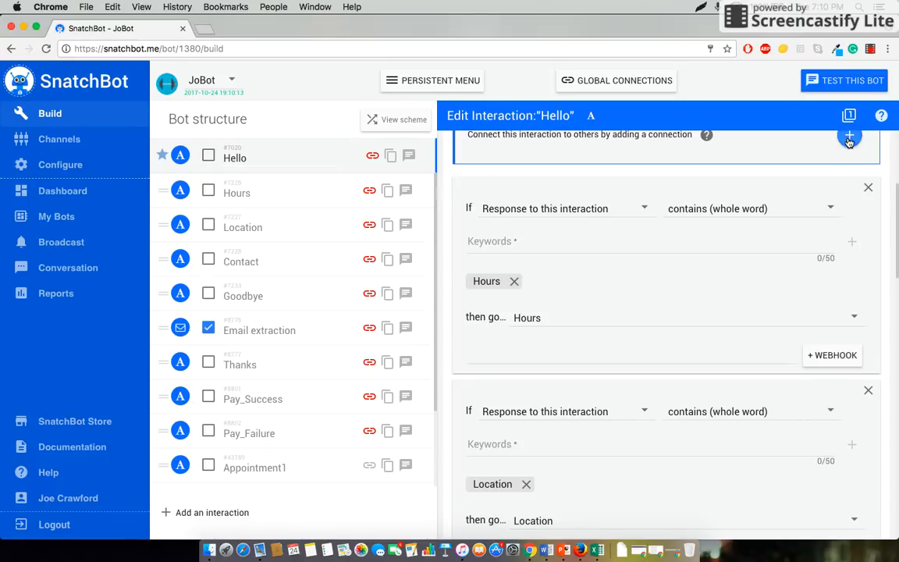
left_click(849, 138)
type("Mm")
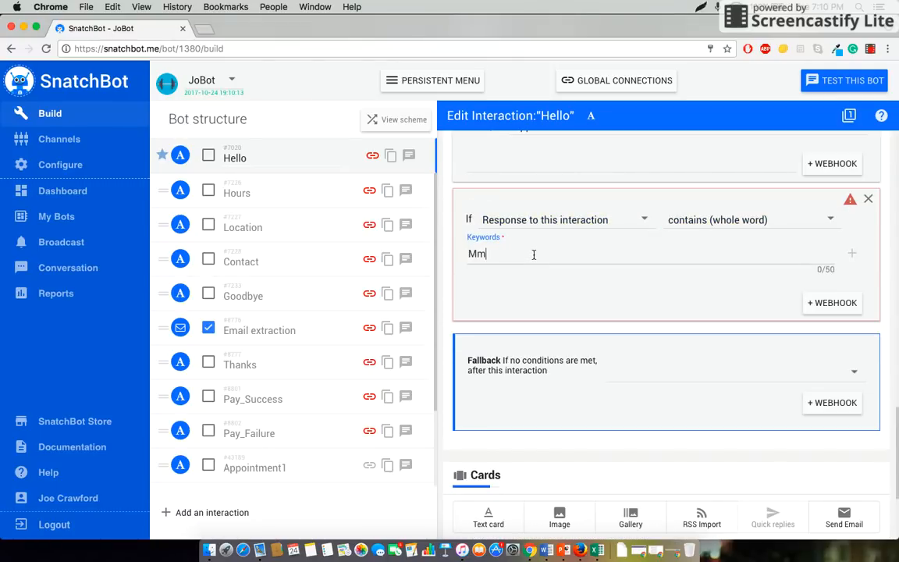
type("Members")
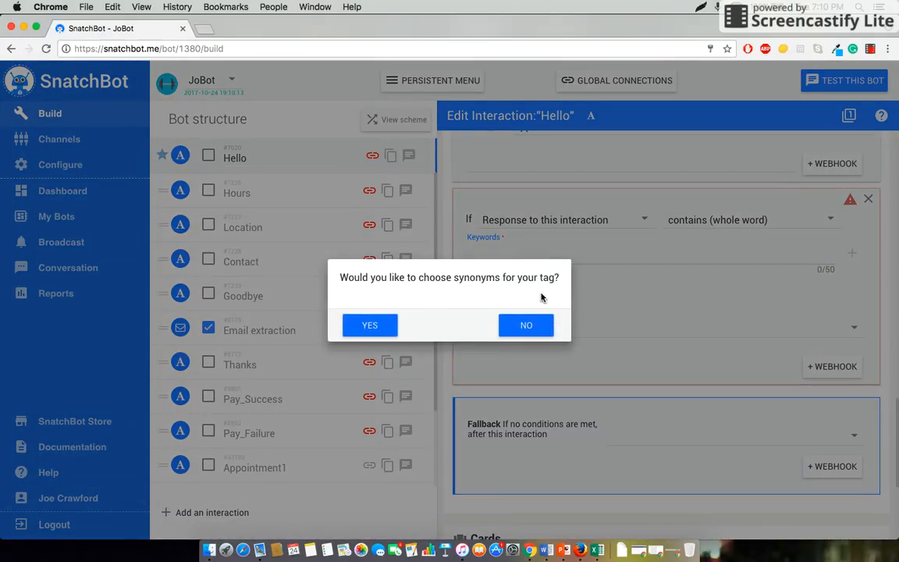
left_click(524, 324)
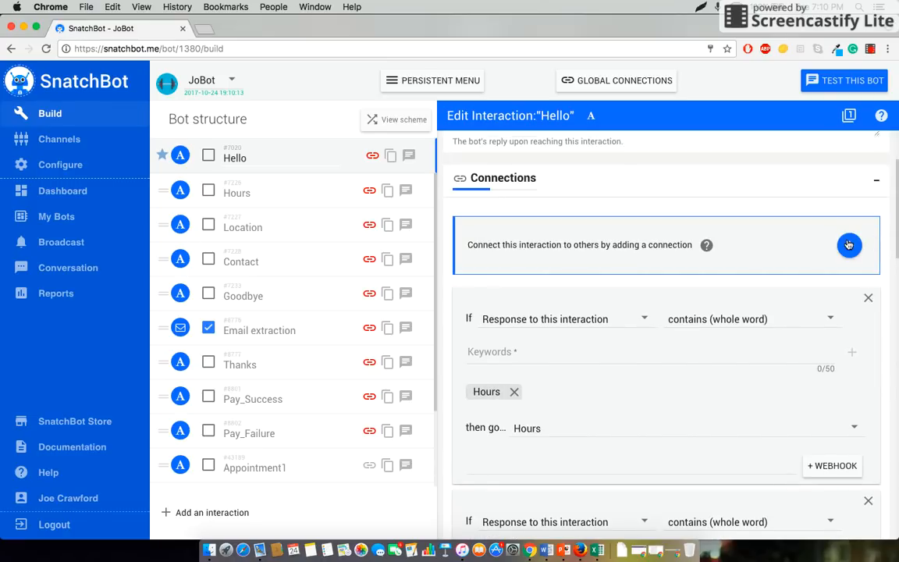
Step: Add a Hello connection matching the whole-word keyword Membership without synonyms
left_click(849, 245)
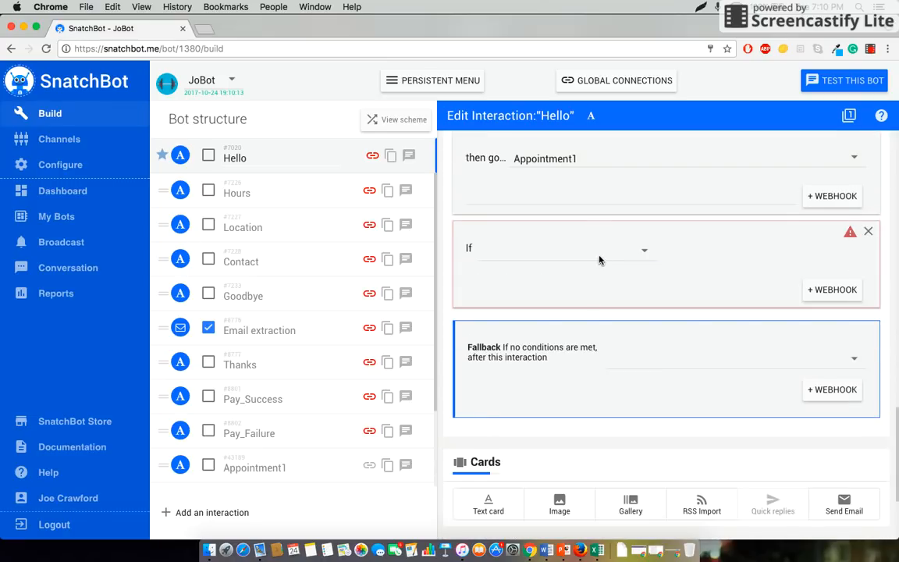
left_click(565, 249)
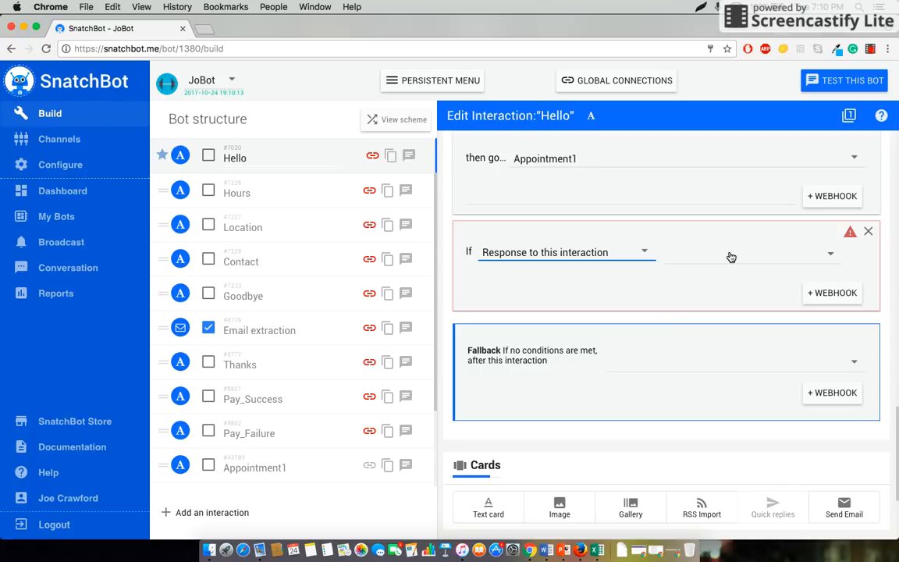
left_click(750, 253)
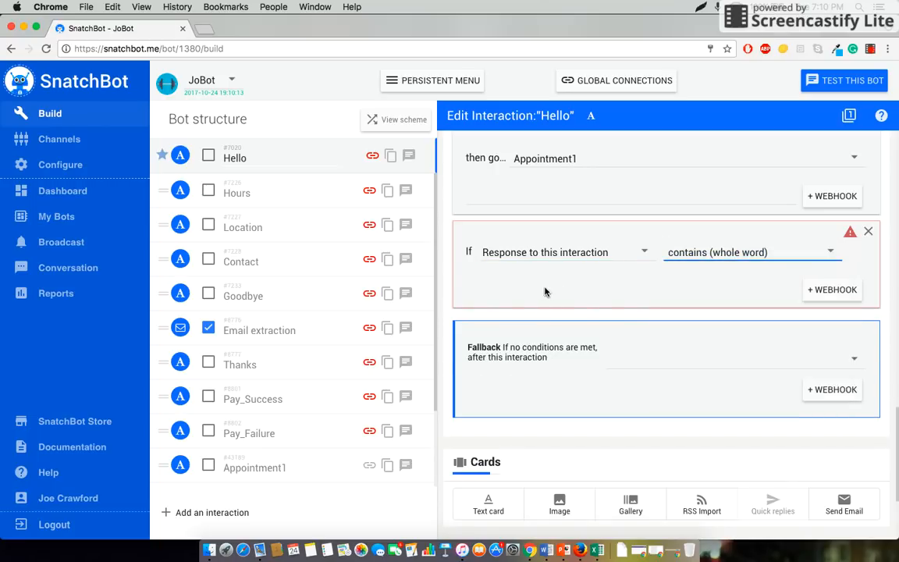
type("Mem")
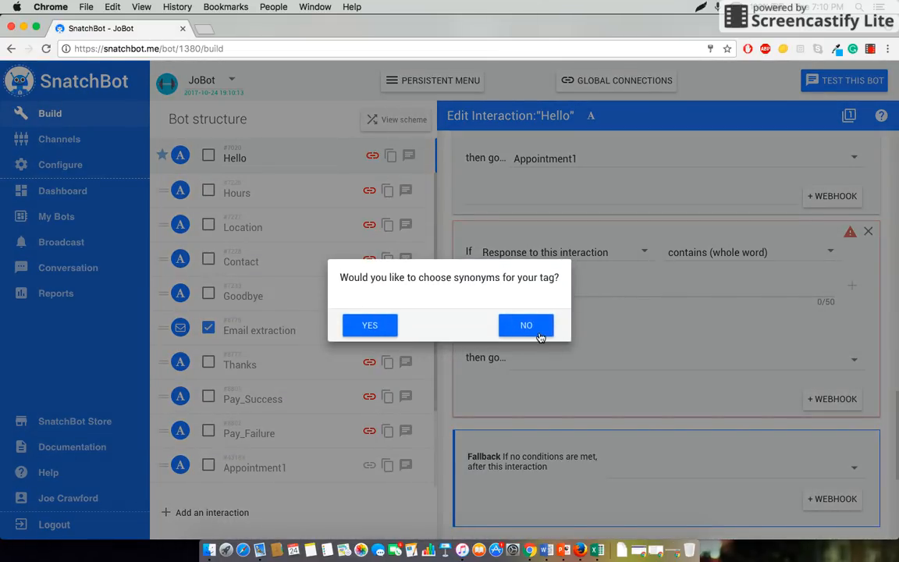
left_click(526, 325)
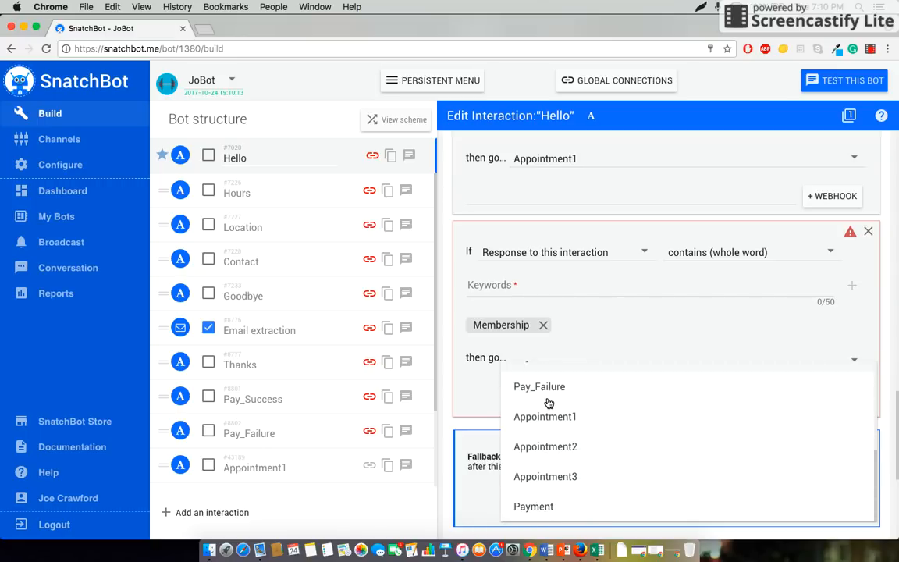
Step: Set the connection's destination to the Payment interaction and confirm it
left_click(534, 505)
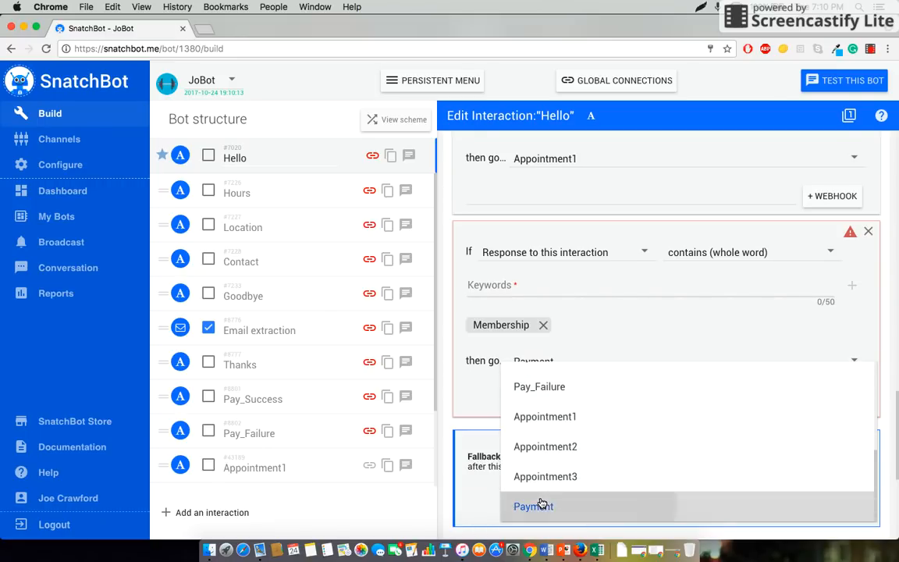
left_click(534, 506)
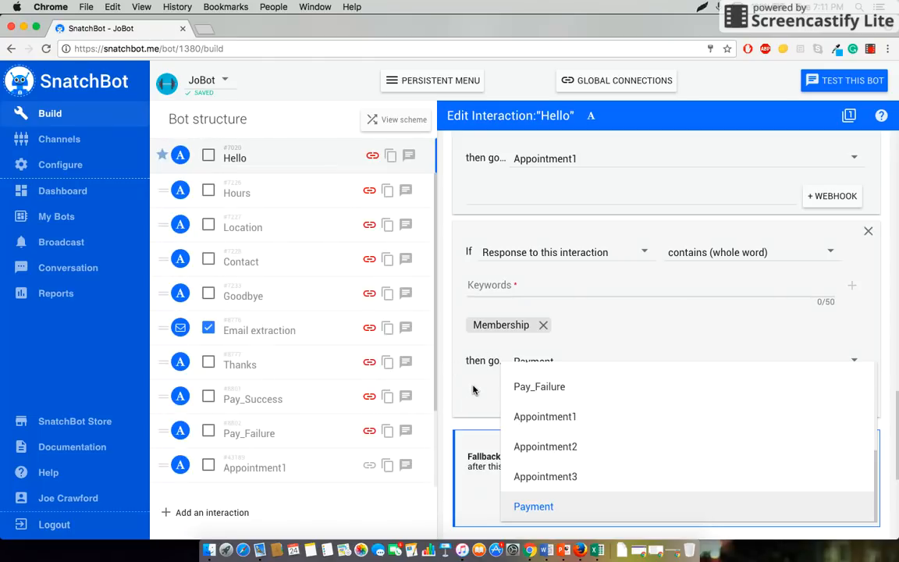
left_click(534, 506)
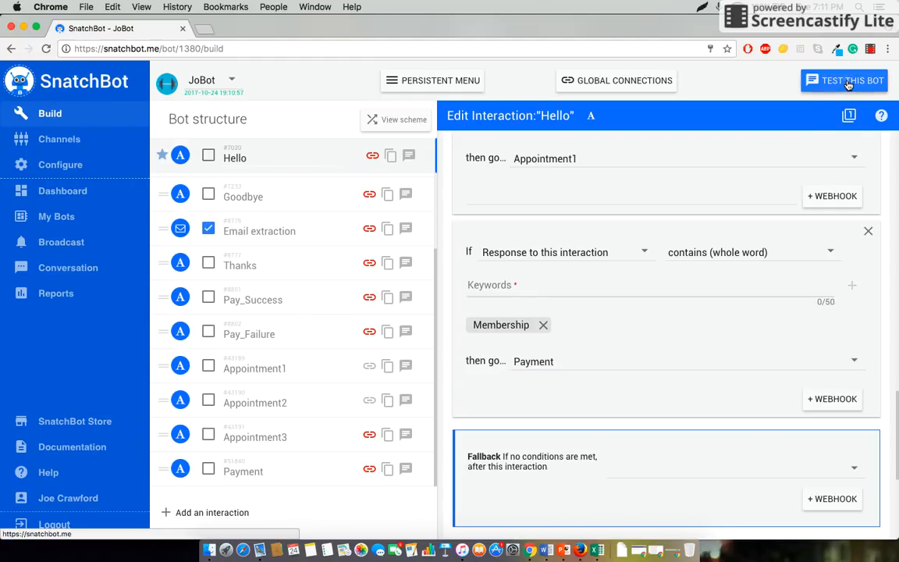
Step: Test the bot: choose Membership to see the $20.00 gym card and try its Buy button
left_click(843, 81)
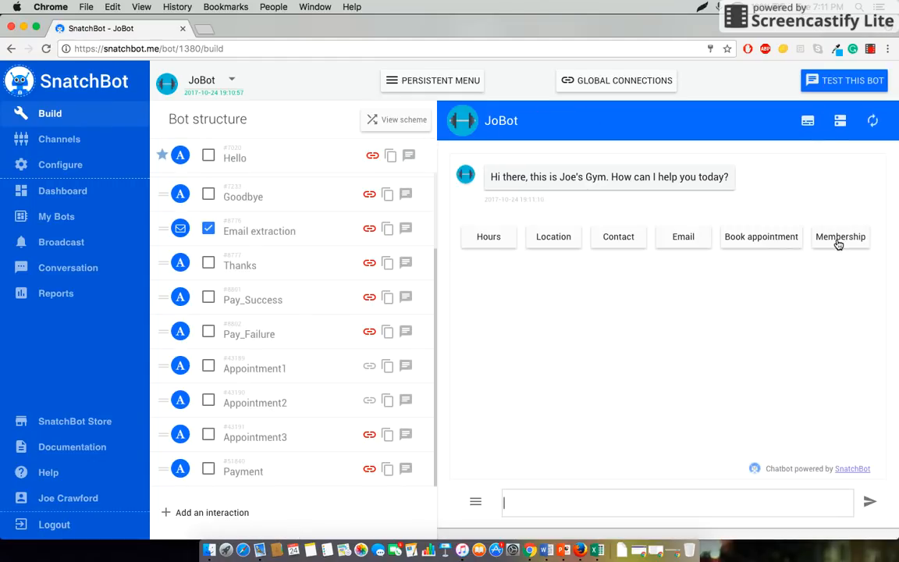
left_click(840, 237)
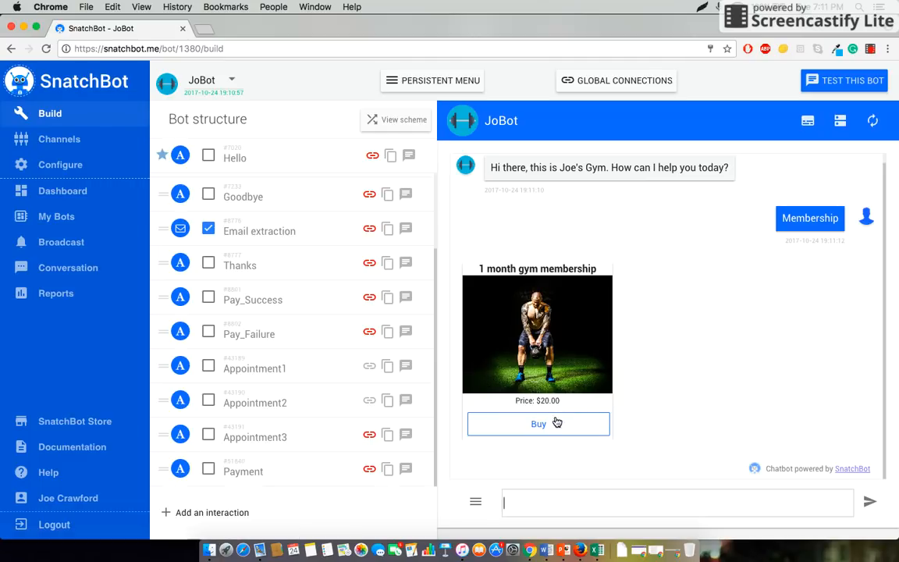
left_click(539, 423)
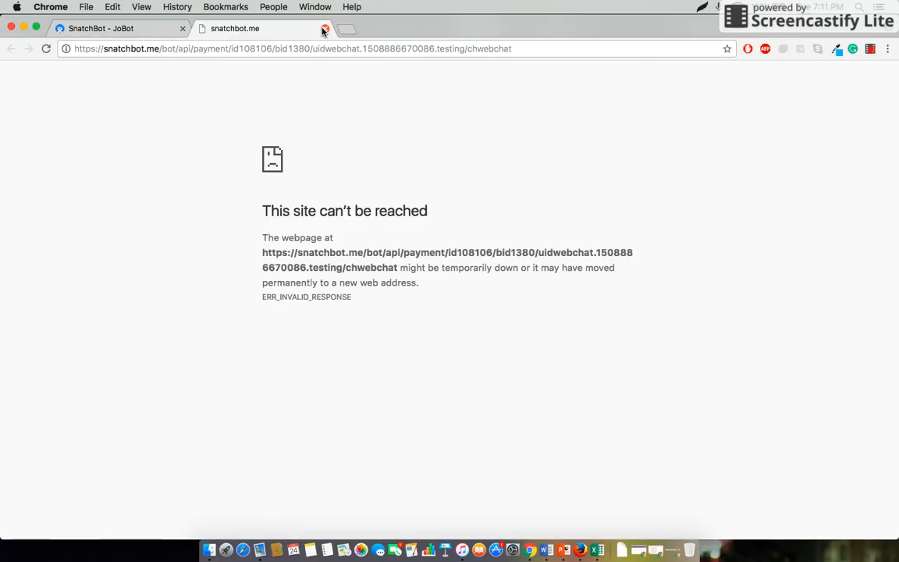
mouse_move(325, 29)
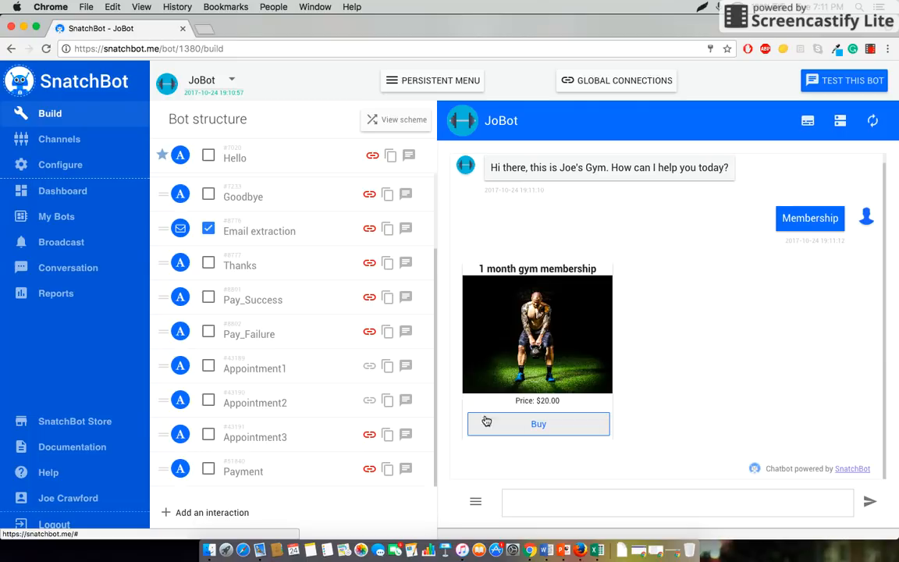
mouse_move(730, 277)
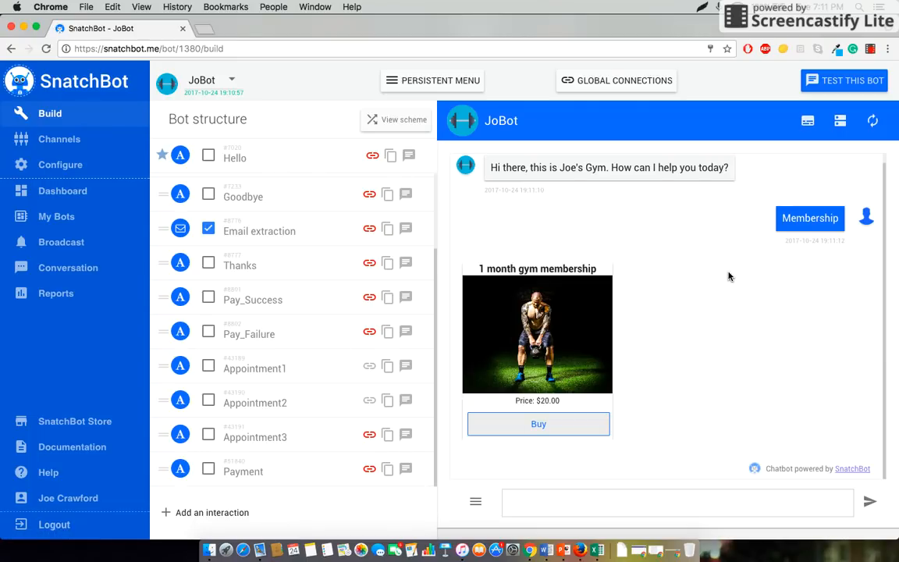
mouse_move(734, 286)
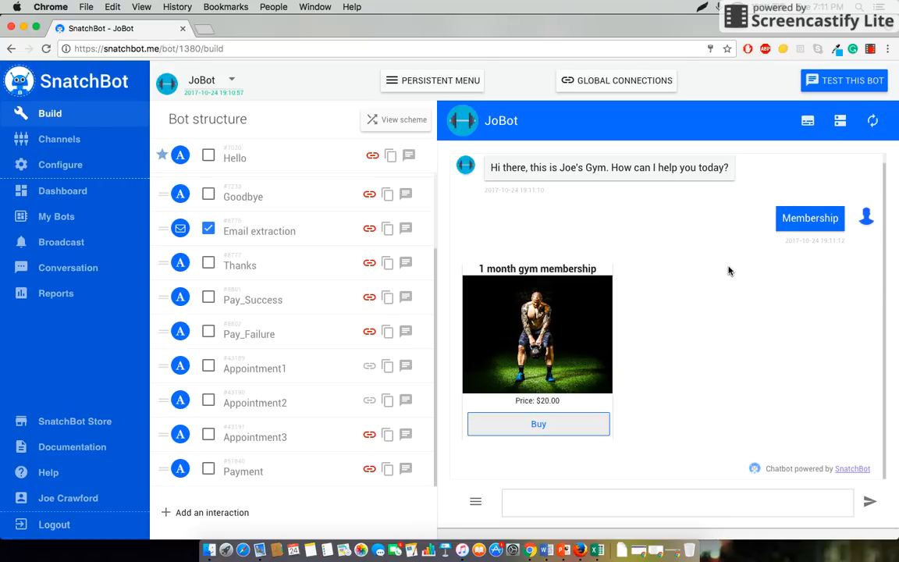
mouse_move(726, 272)
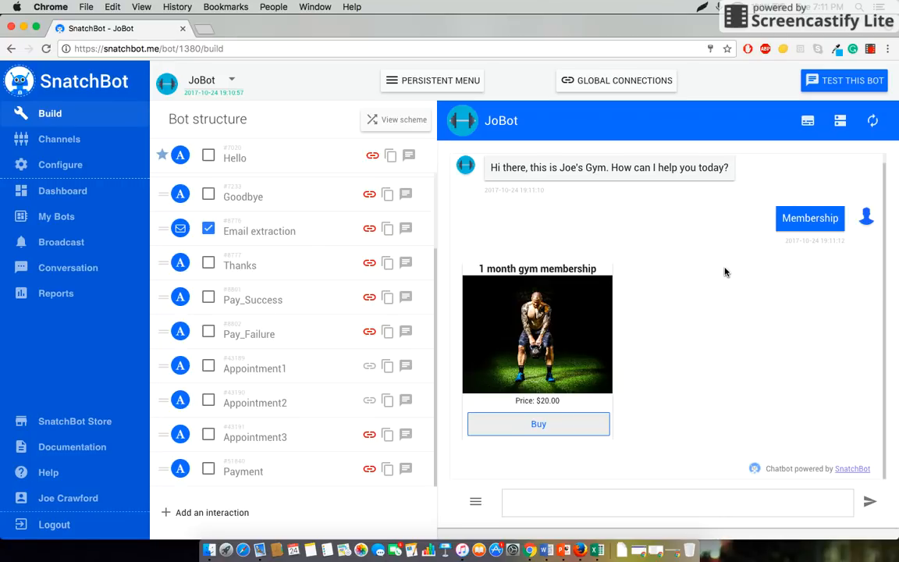